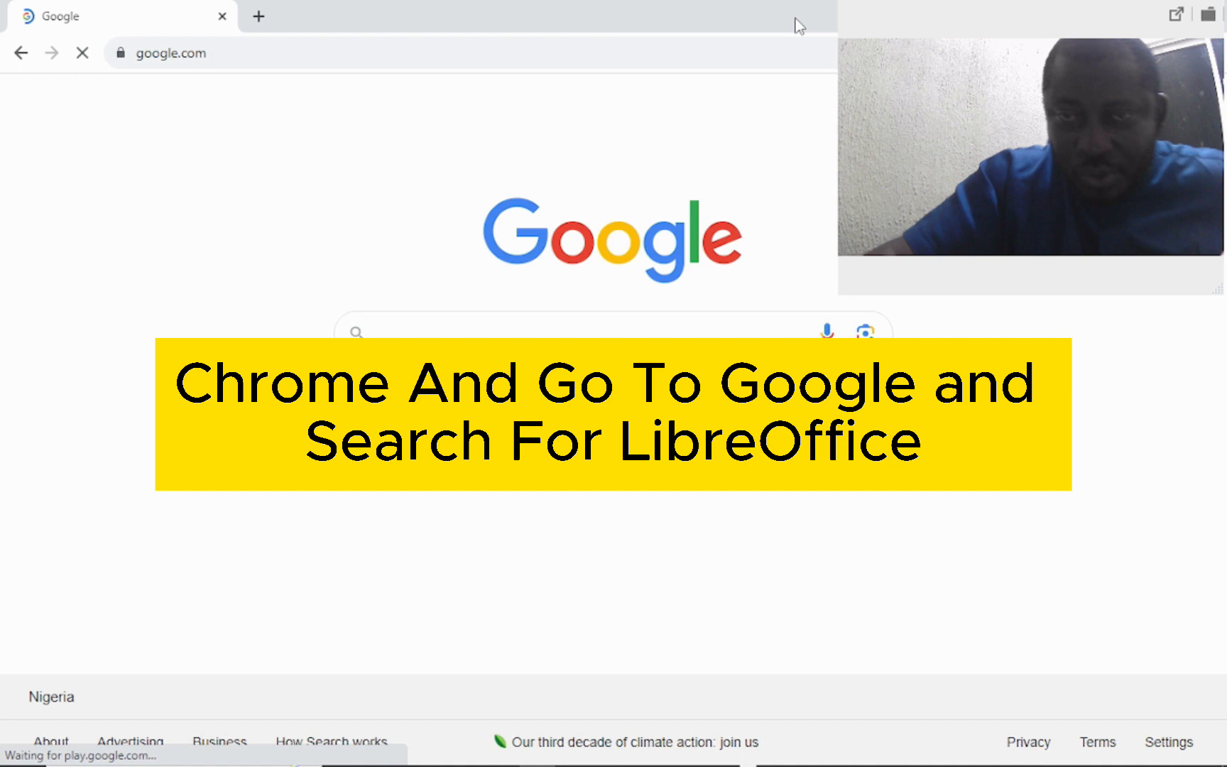
- Search Google for 'libreoffice' and scroll through the results
{"action": "left_click", "coordinate": [438, 332]}
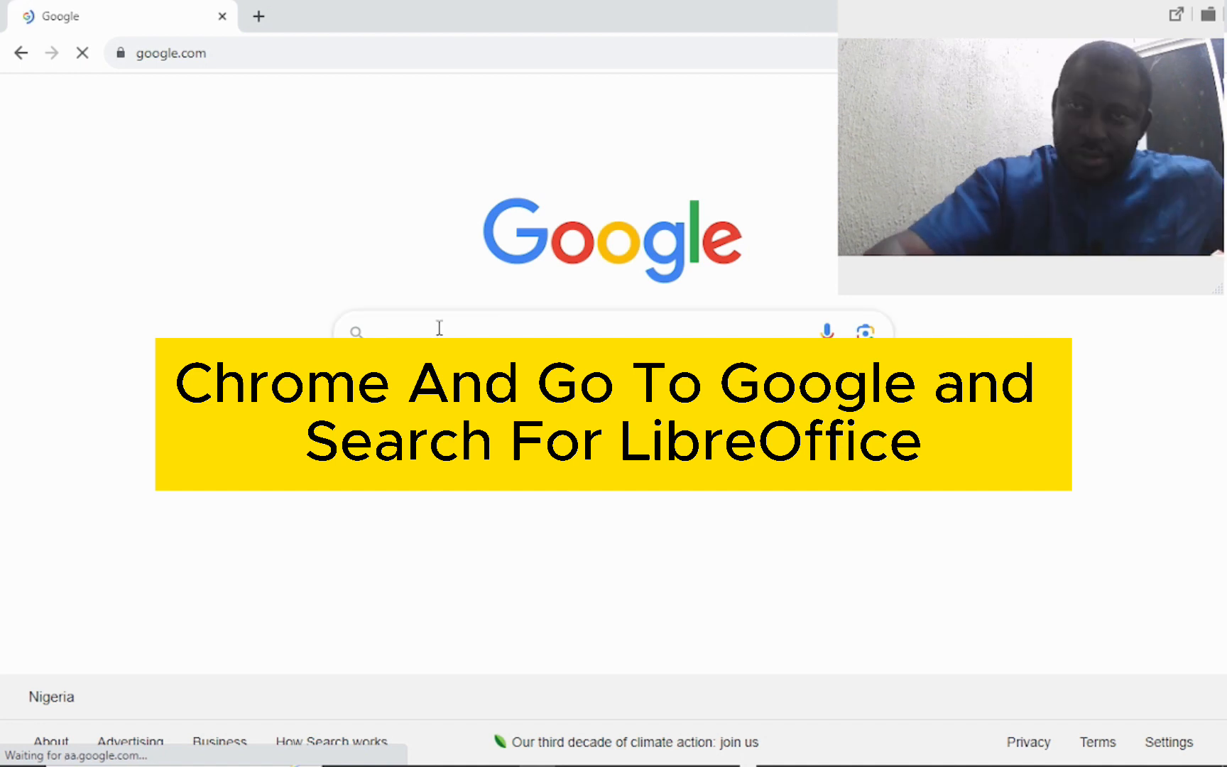
{"action": "type", "text": "libreoffice"}
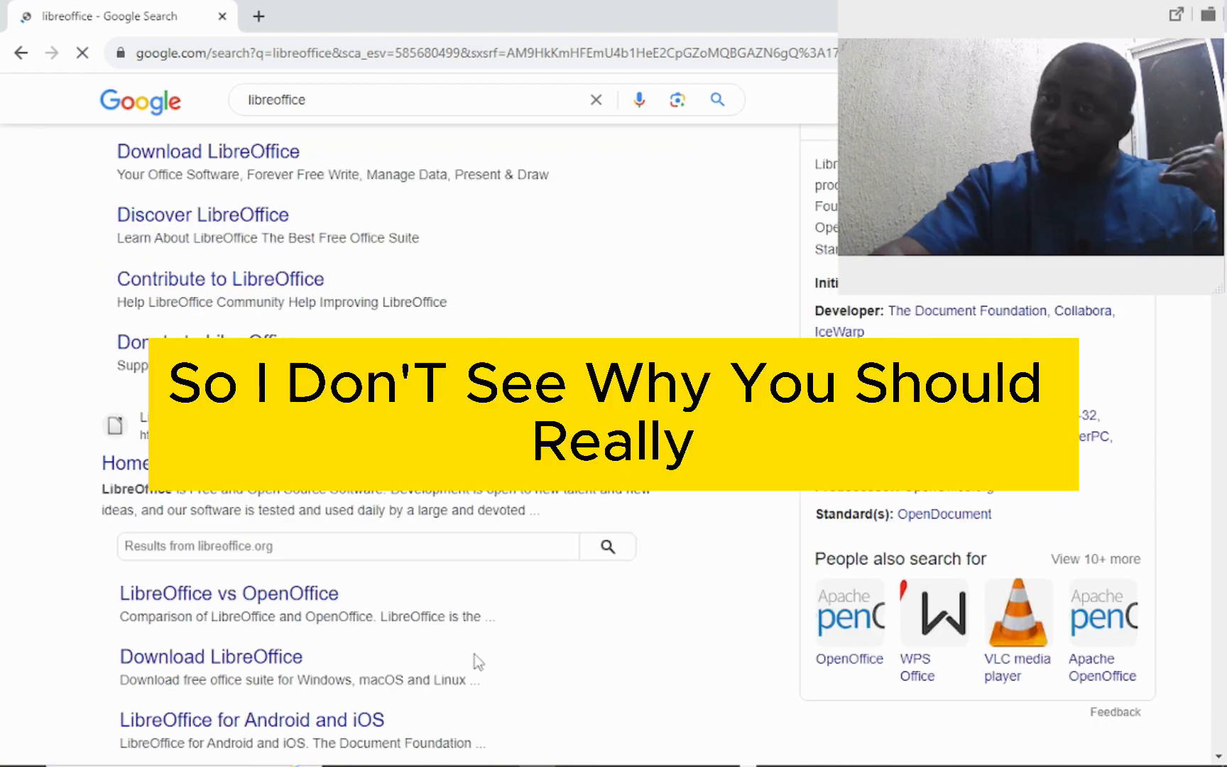
{"action": "scroll", "scroll_direction": "down", "scroll_amount": 3}
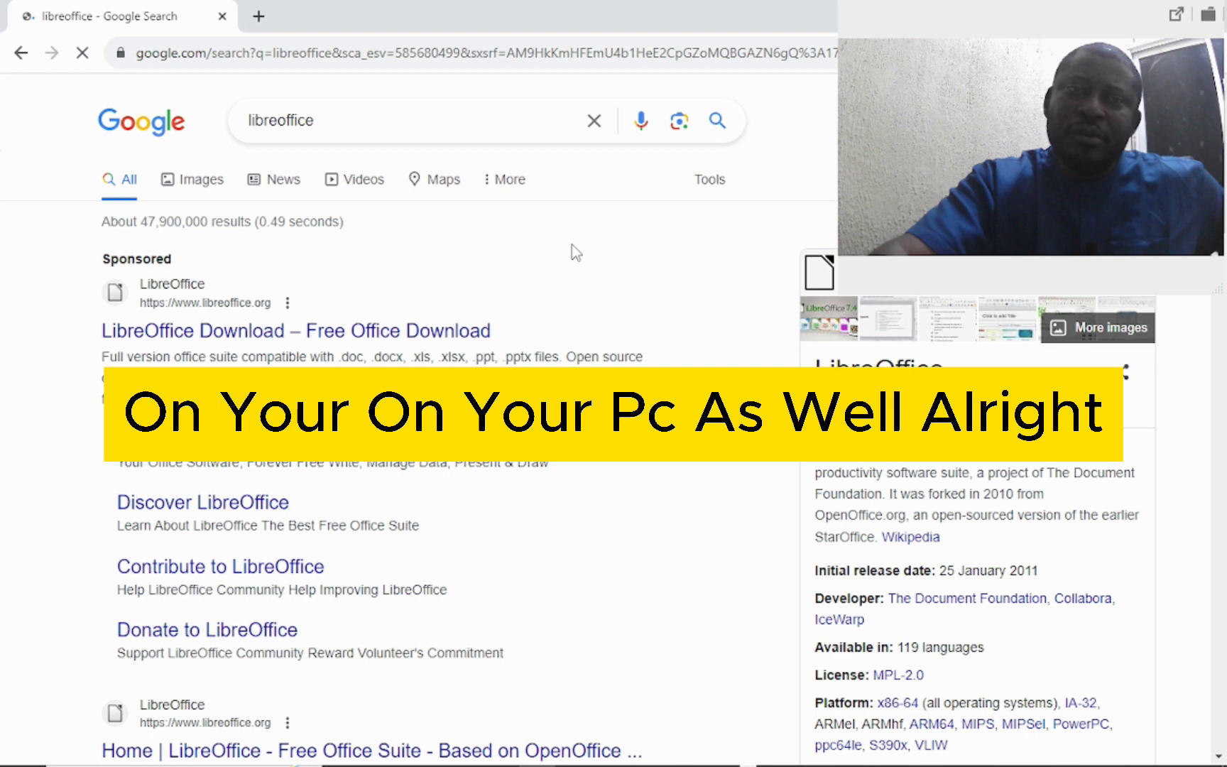
- Open the official LibreOffice site from the search results
{"action": "left_click", "coordinate": [296, 330]}
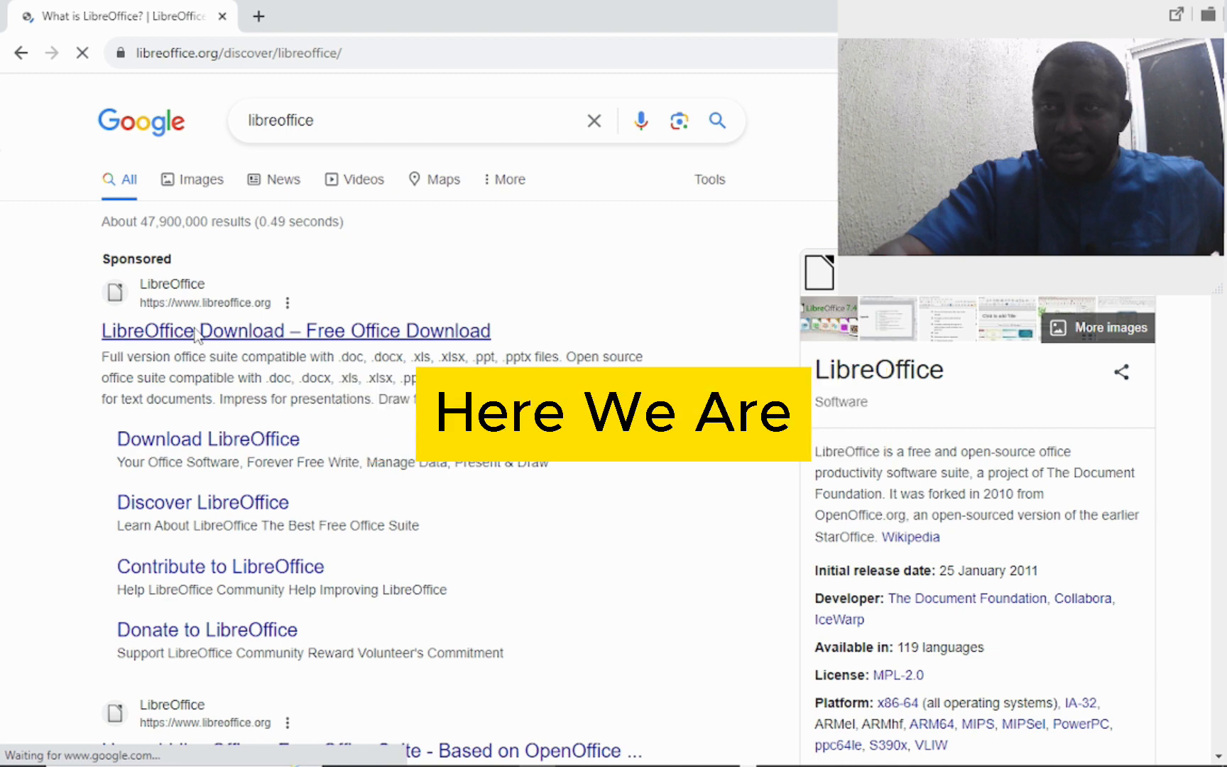
{"action": "left_click", "coordinate": [294, 330]}
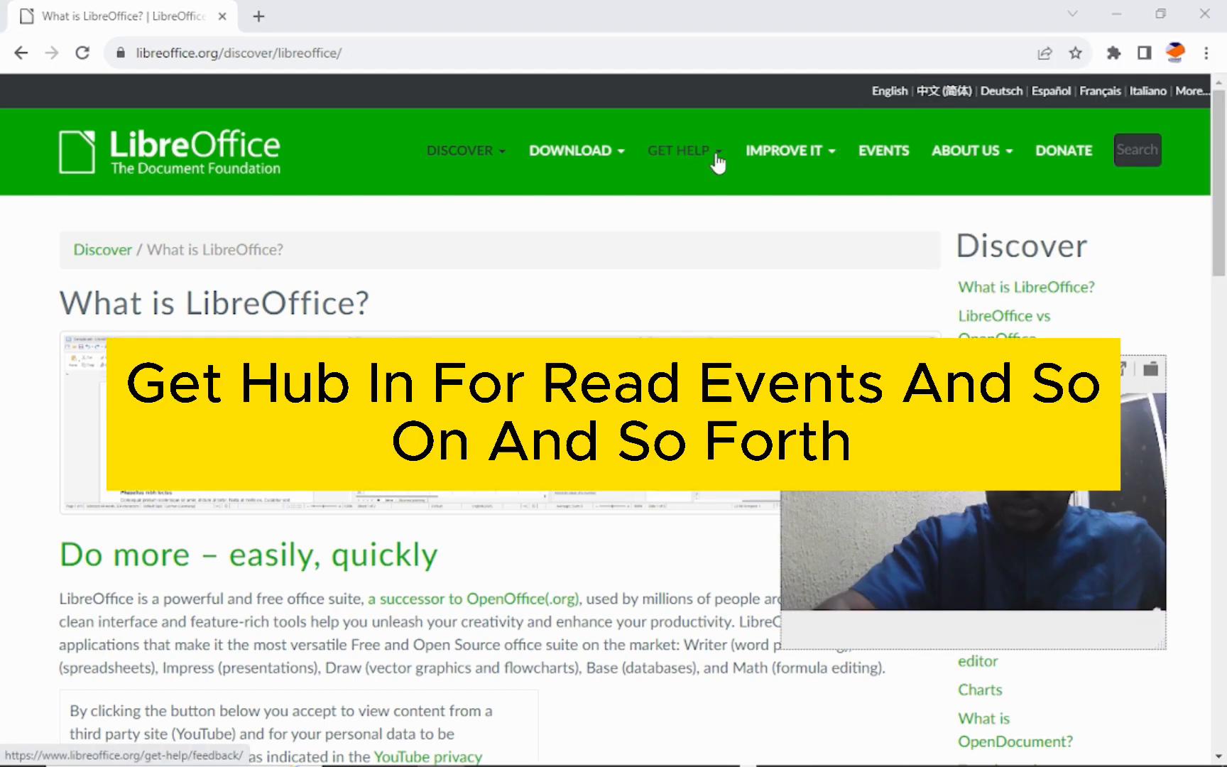
{"action": "mouse_move", "coordinate": [927, 164]}
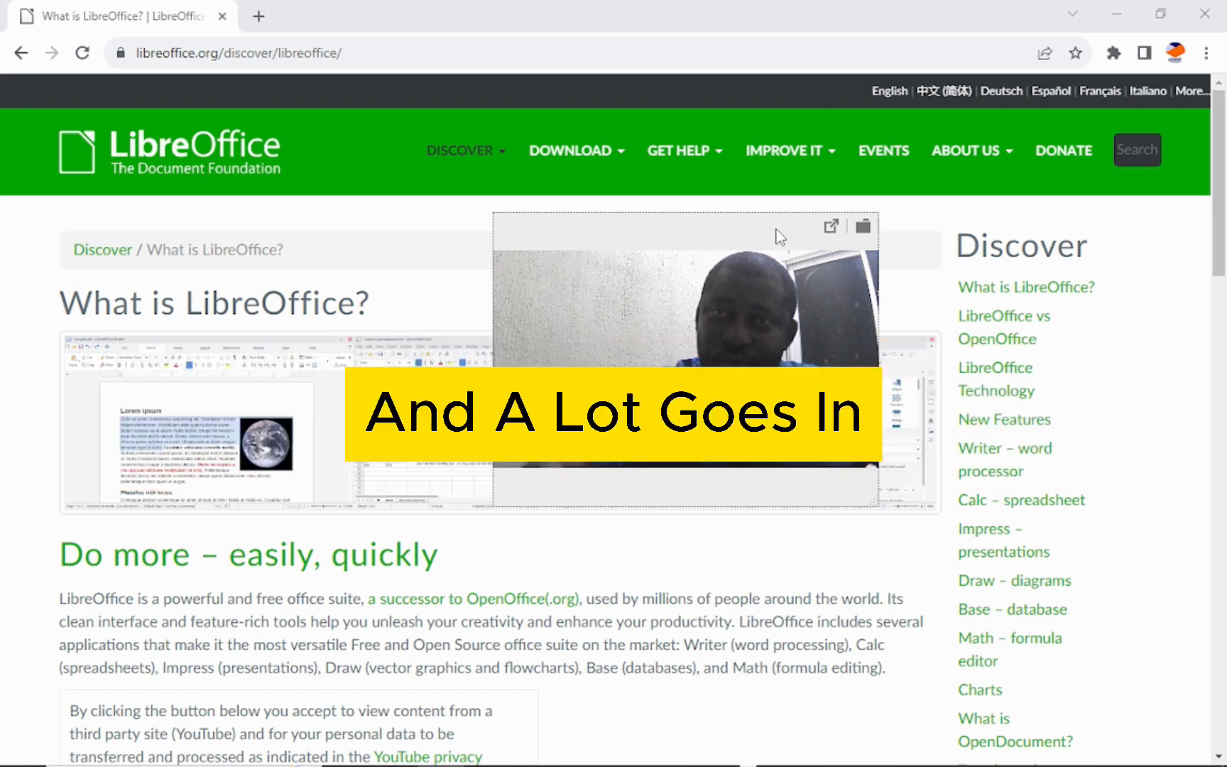
{"action": "mouse_move", "coordinate": [684, 233]}
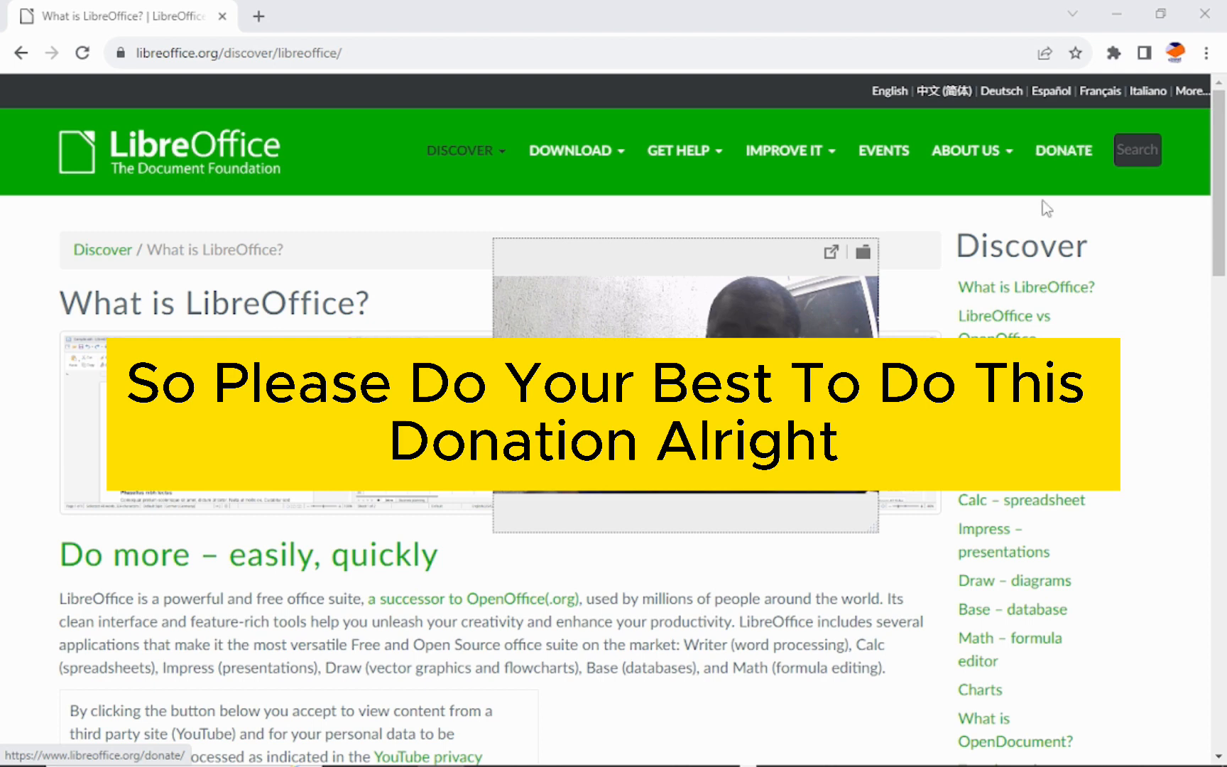
{"action": "mouse_move", "coordinate": [1064, 150]}
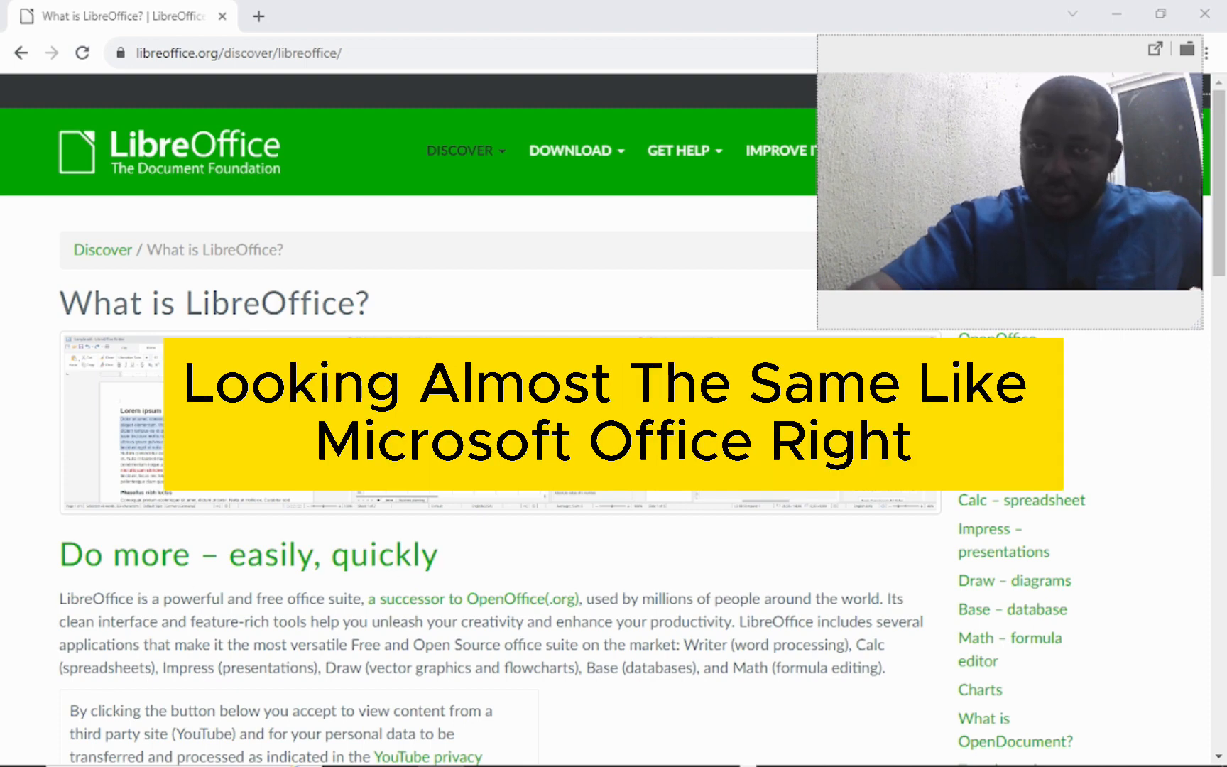
{"action": "scroll", "scroll_direction": "down", "scroll_amount": 3}
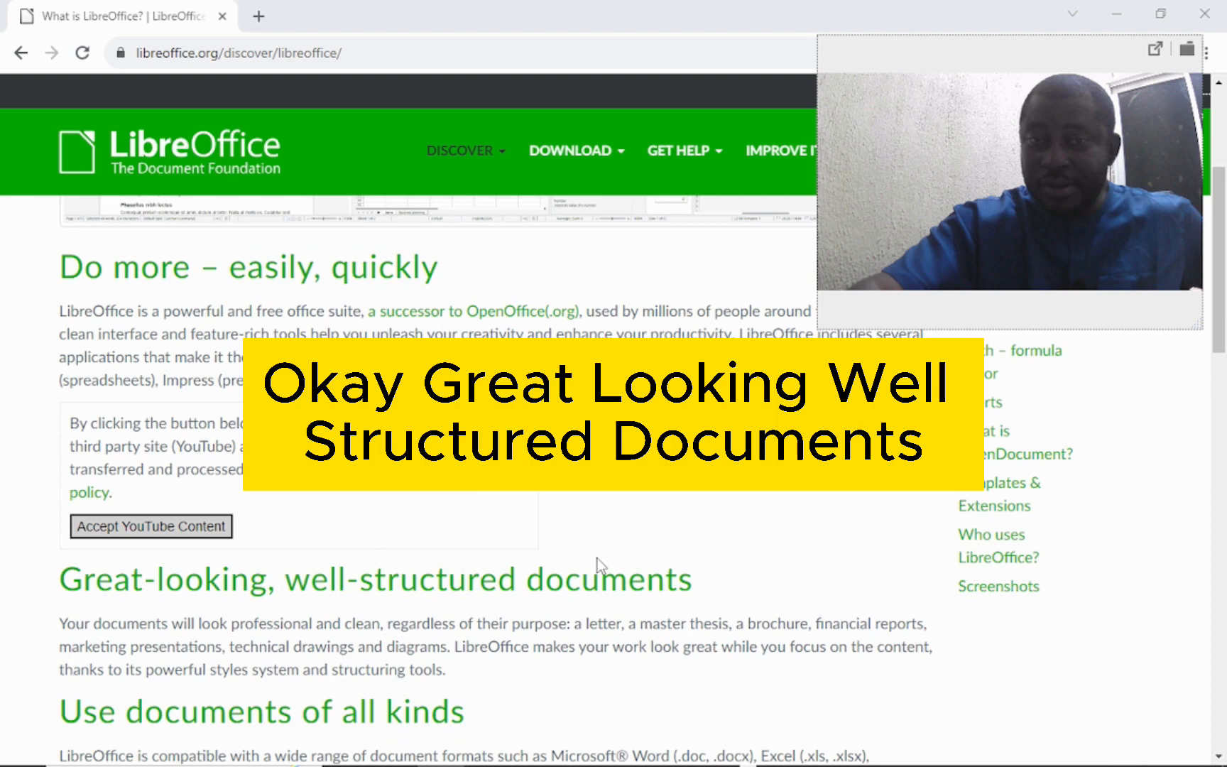
{"action": "scroll", "scroll_direction": "down", "scroll_amount": 3}
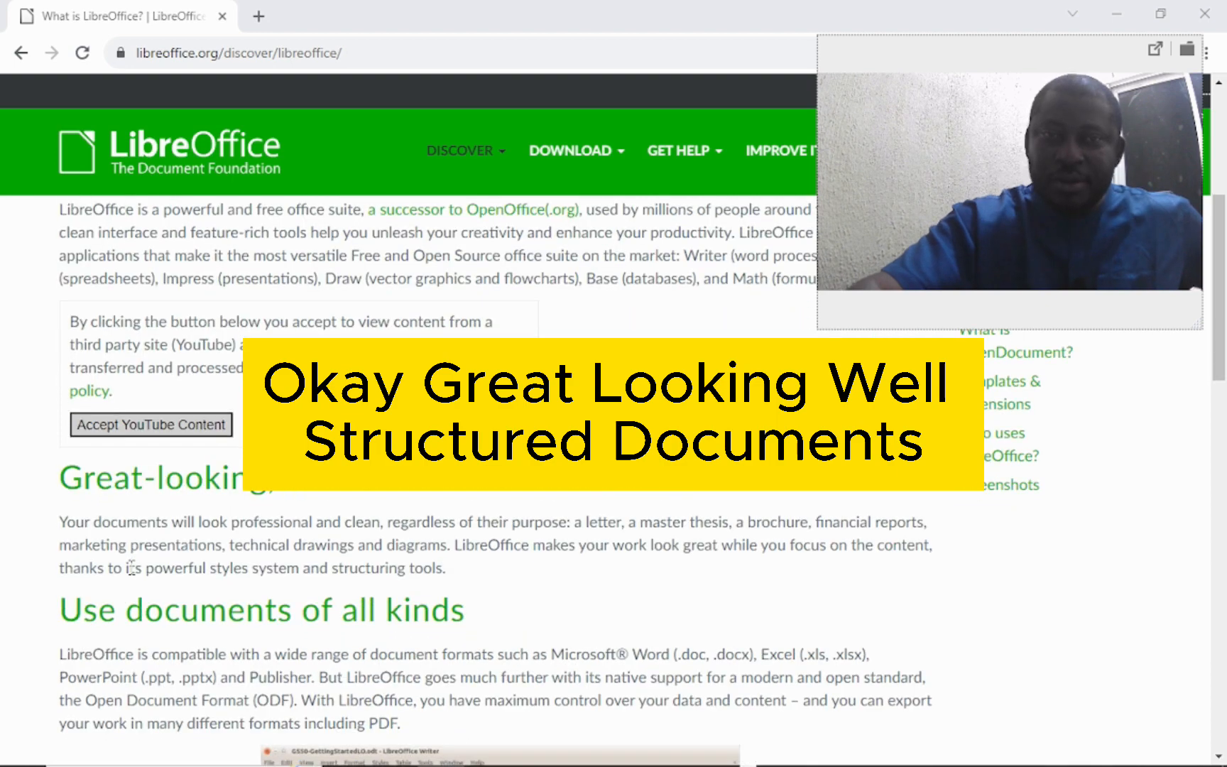
{"action": "scroll", "scroll_direction": "down", "scroll_amount": 3}
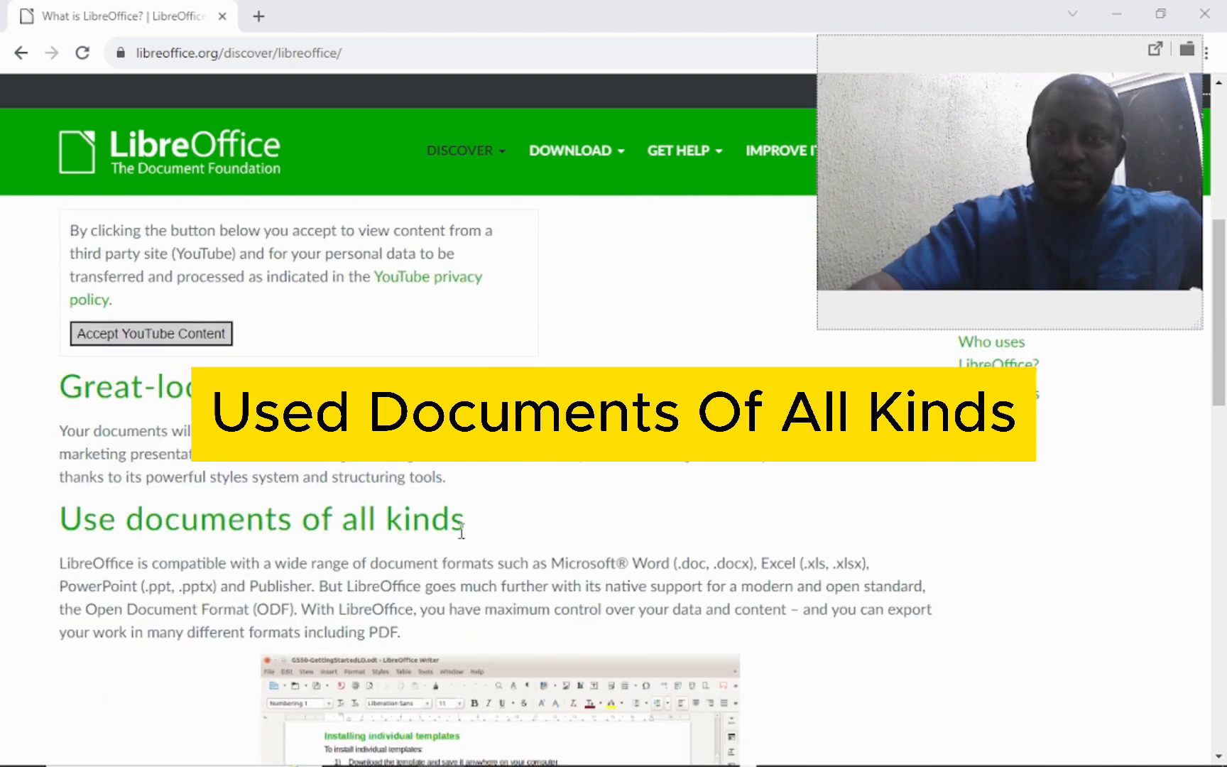
{"action": "scroll", "scroll_direction": "down", "scroll_amount": 3}
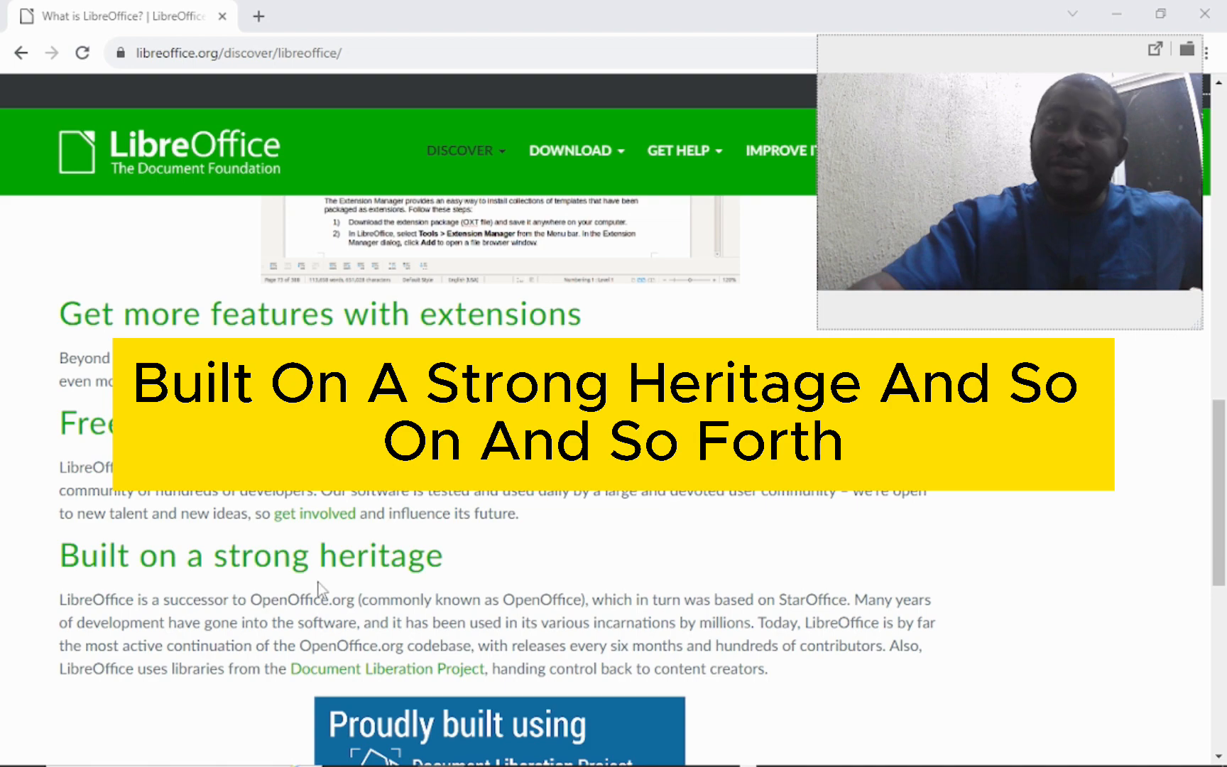
{"action": "scroll", "scroll_direction": "down", "scroll_amount": 3}
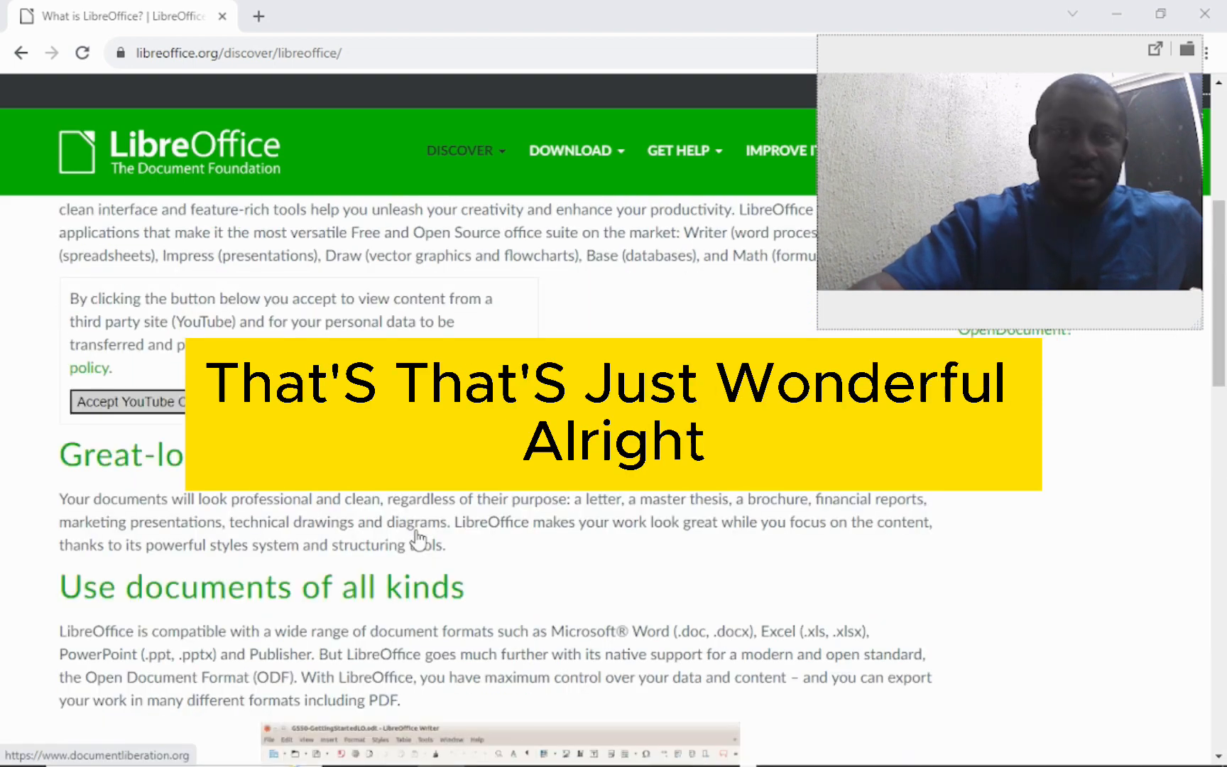
{"action": "scroll", "scroll_direction": "up", "scroll_amount": 3}
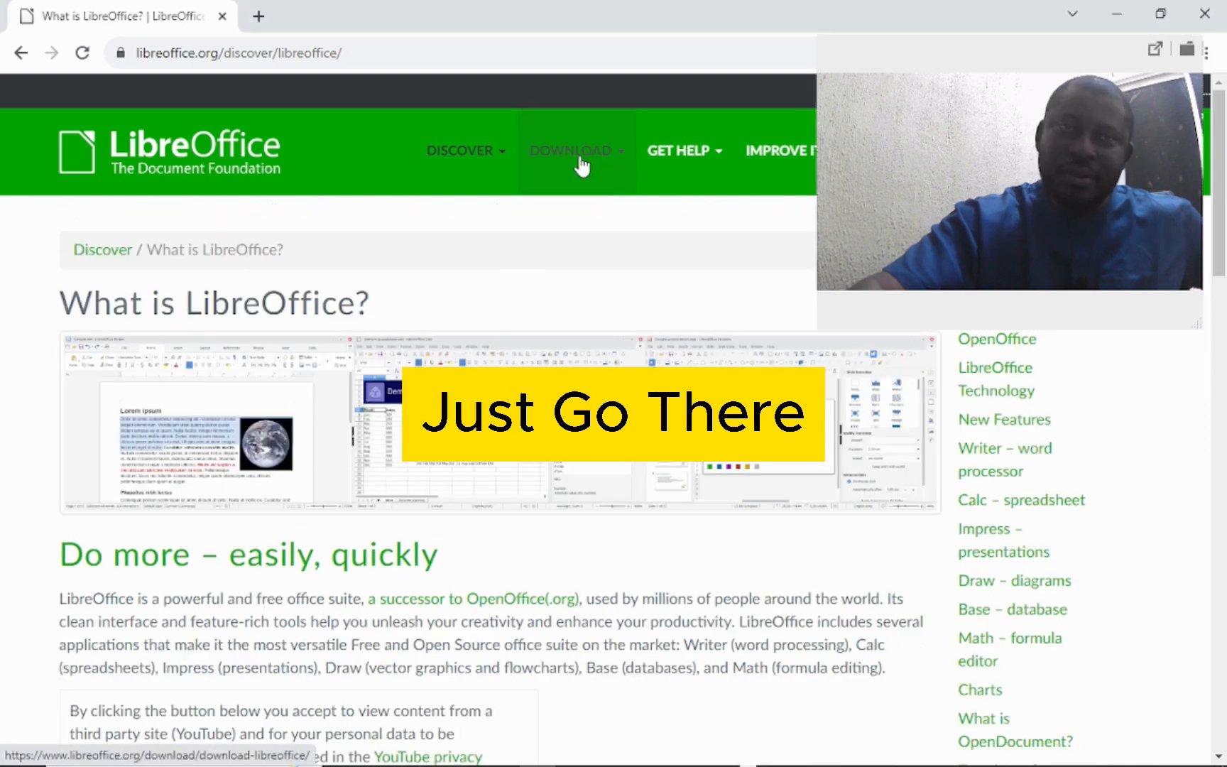
- Open the DOWNLOAD dropdown in the site's navigation bar
{"action": "left_click", "coordinate": [575, 150]}
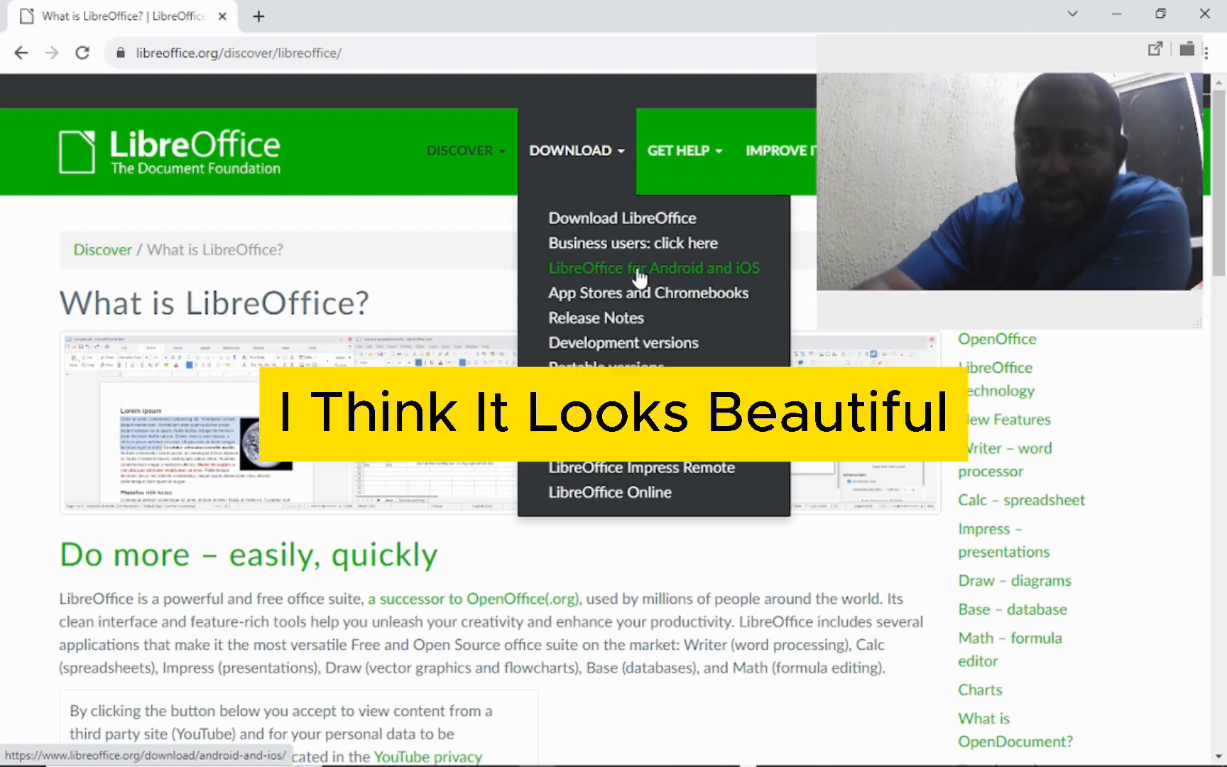
{"action": "mouse_move", "coordinate": [612, 301]}
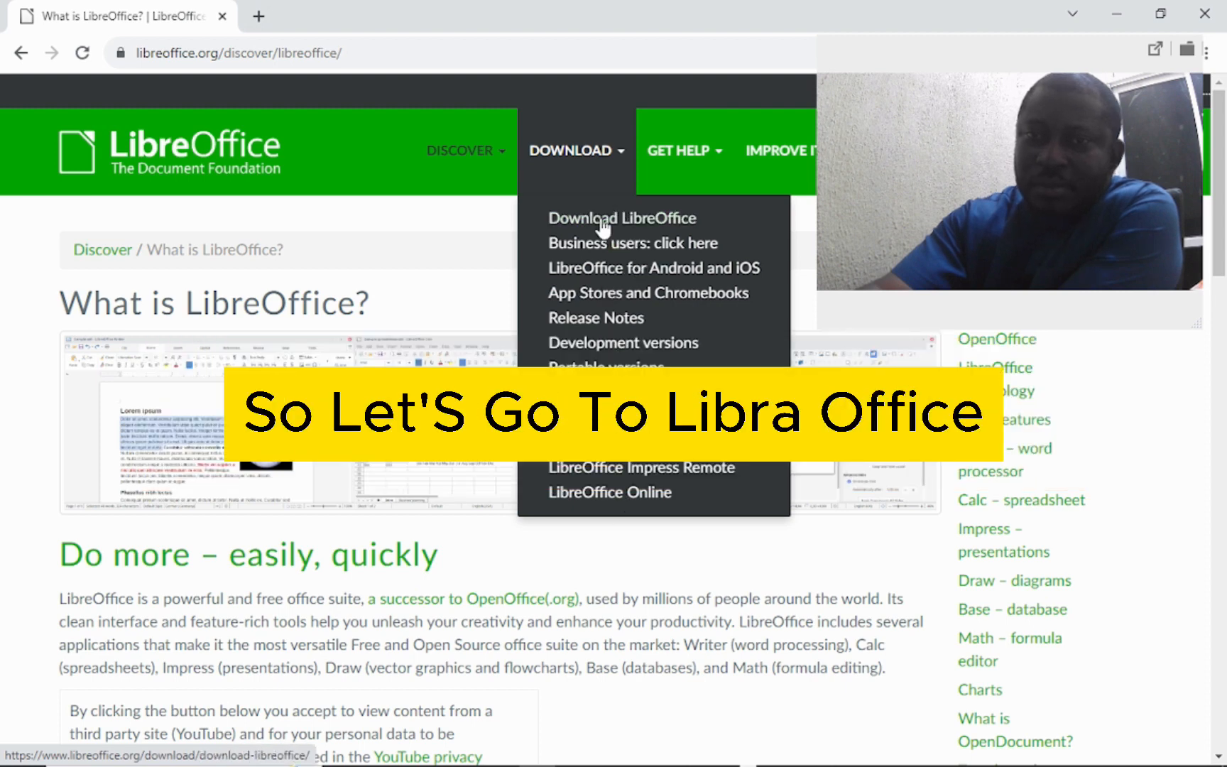
- Go to Download LibreOffice and scroll to the 7.6.3 Windows (64-bit) option
{"action": "left_click", "coordinate": [620, 218]}
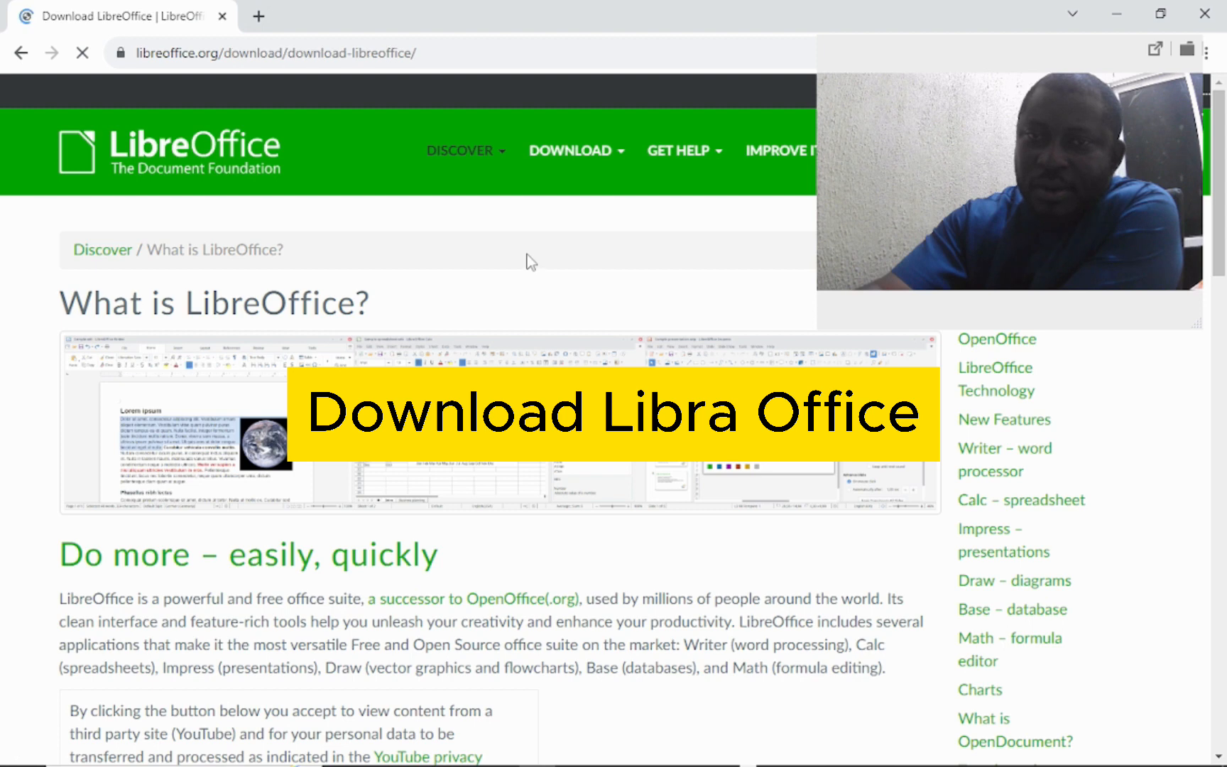
{"action": "left_click", "coordinate": [569, 151]}
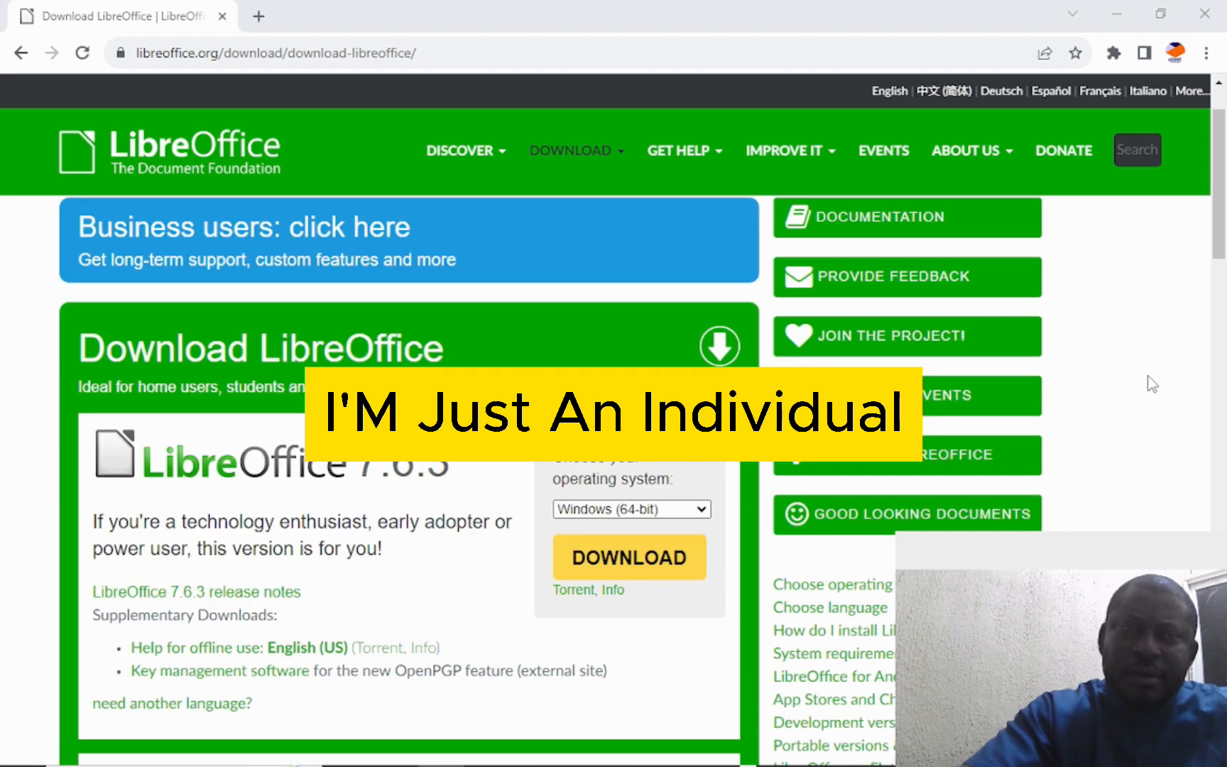
{"action": "scroll", "scroll_direction": "down", "scroll_amount": 3}
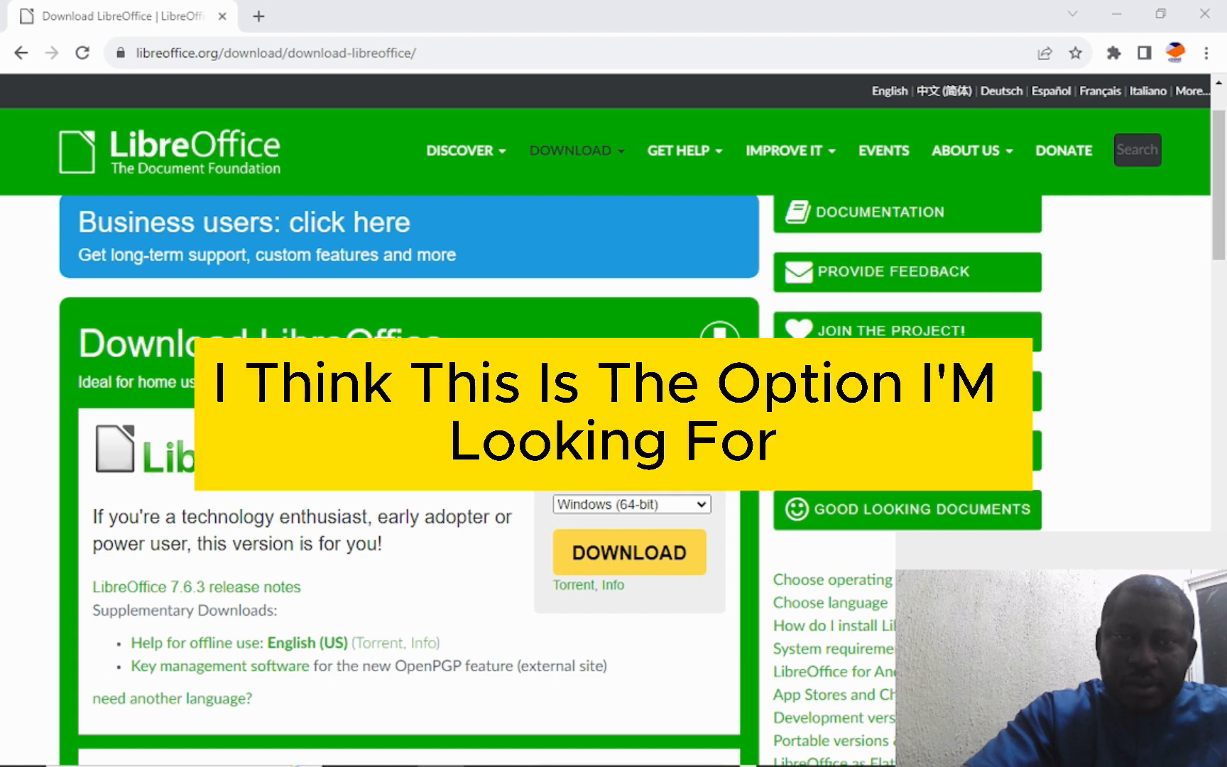
{"action": "scroll", "scroll_direction": "down", "scroll_amount": 3}
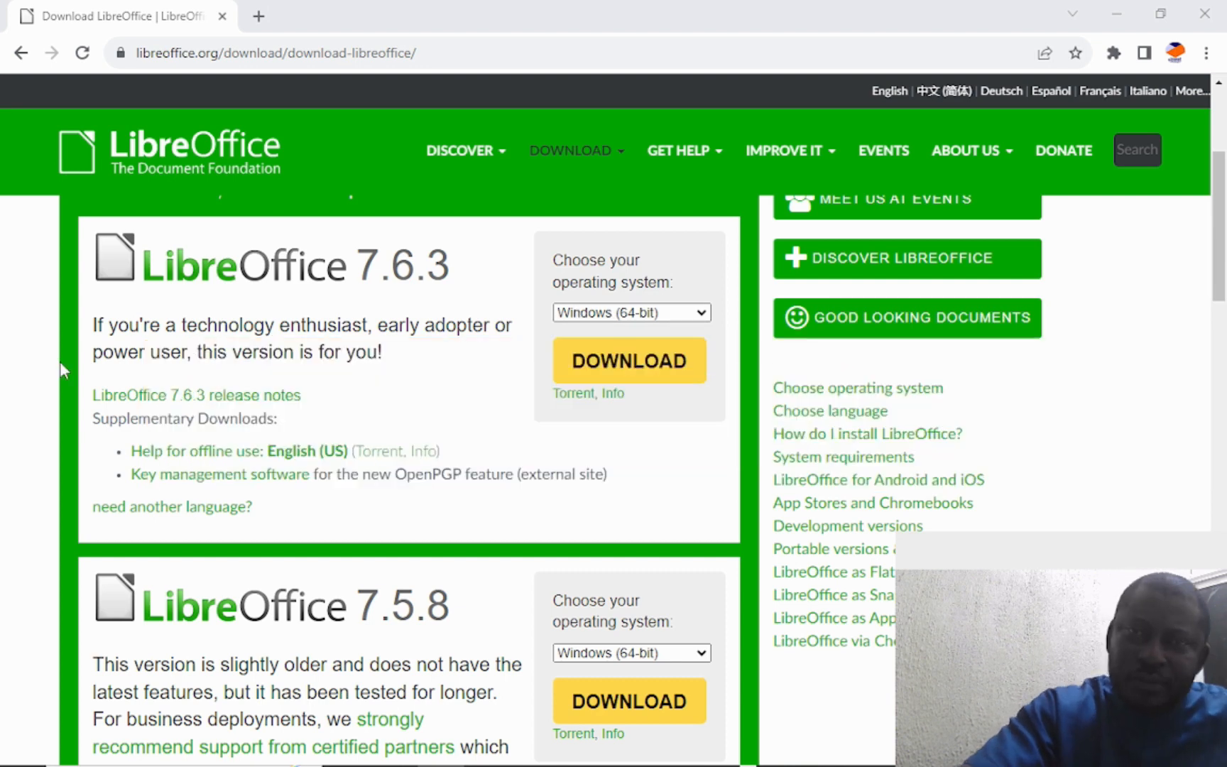
- Start the LibreOffice 7.6.3 Windows (64-bit) download from its DOWNLOAD button
{"action": "left_click", "coordinate": [628, 361]}
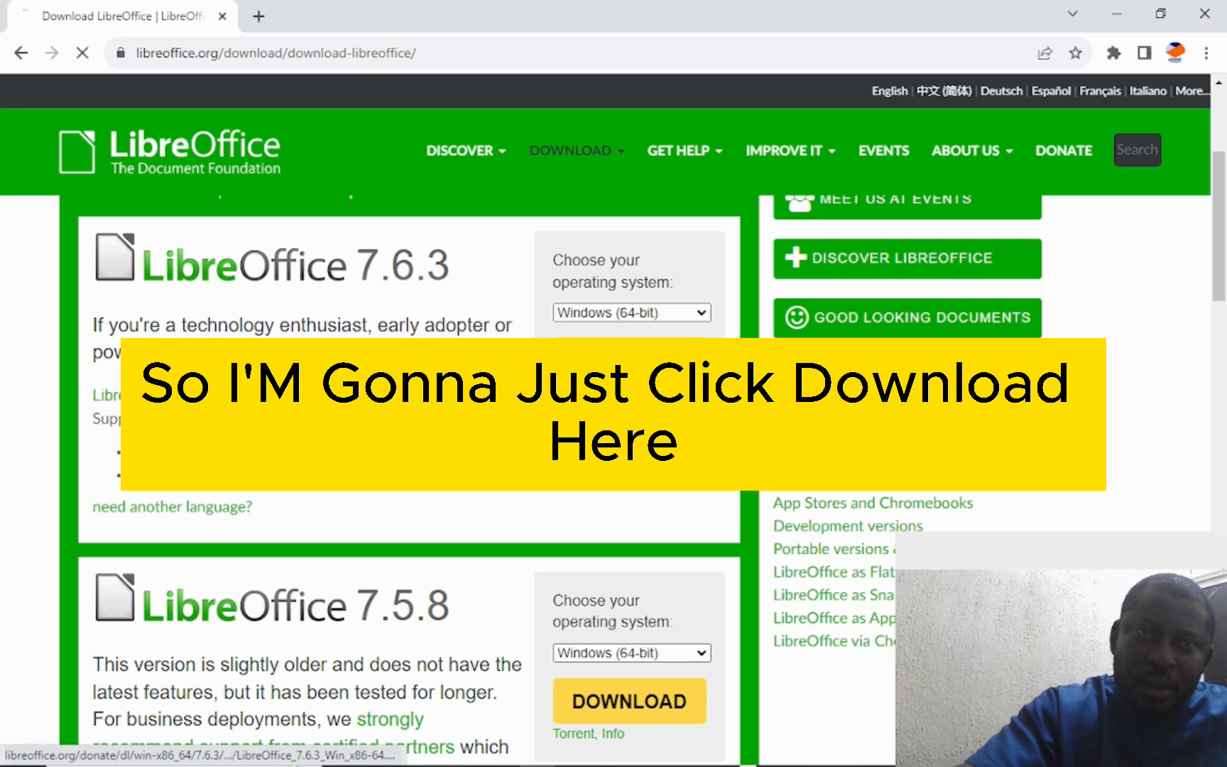
{"action": "left_click", "coordinate": [628, 360]}
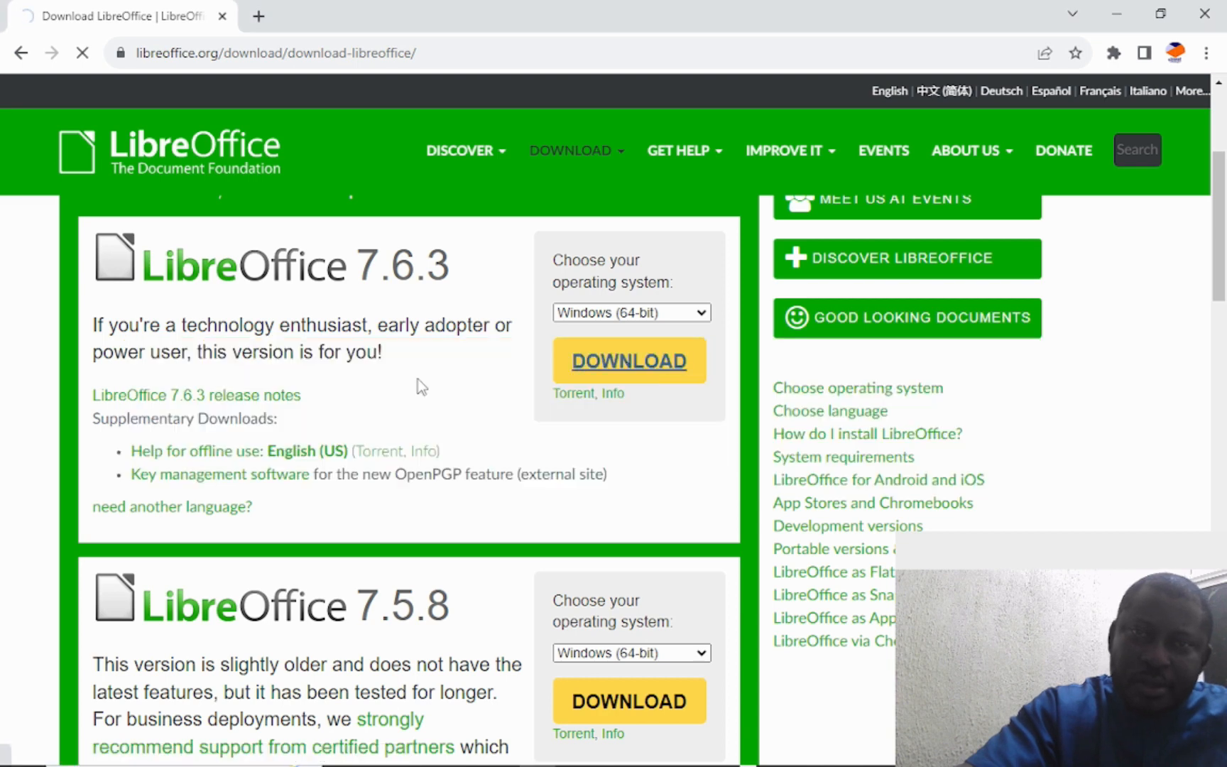
{"action": "left_click", "coordinate": [628, 361]}
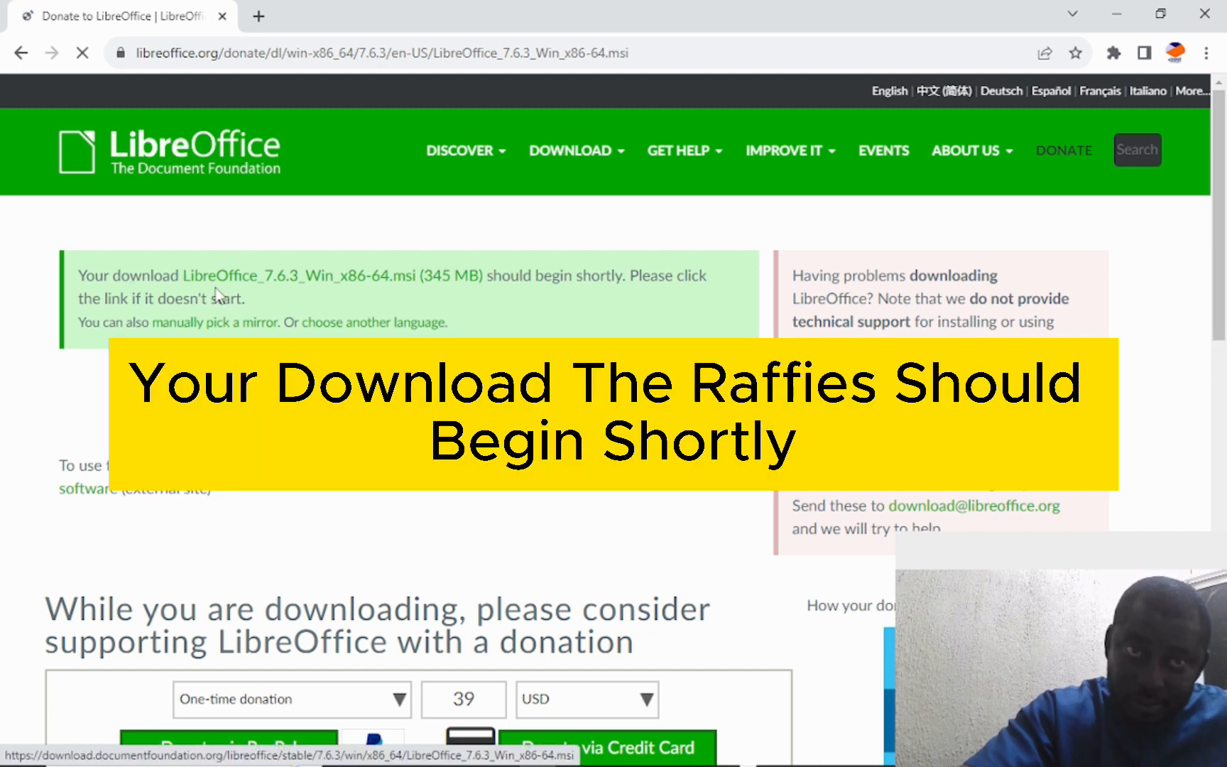
{"action": "mouse_move", "coordinate": [632, 284]}
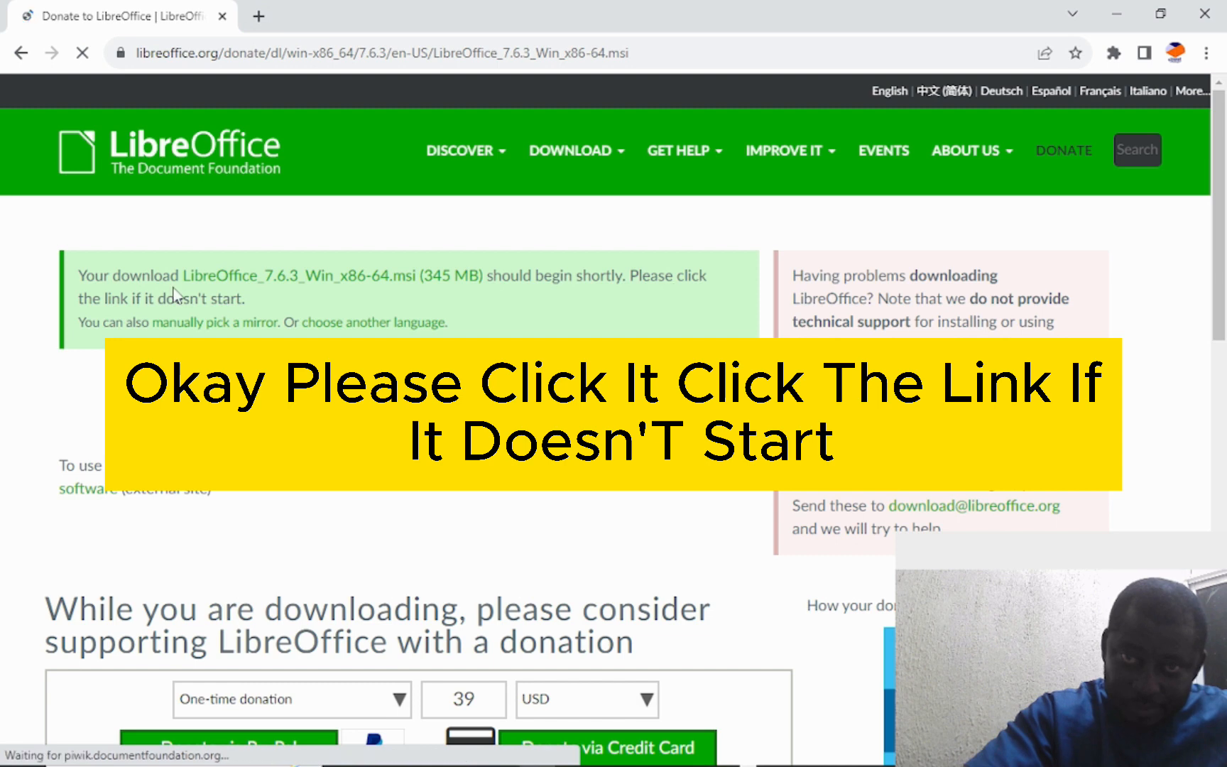
{"action": "mouse_move", "coordinate": [147, 325]}
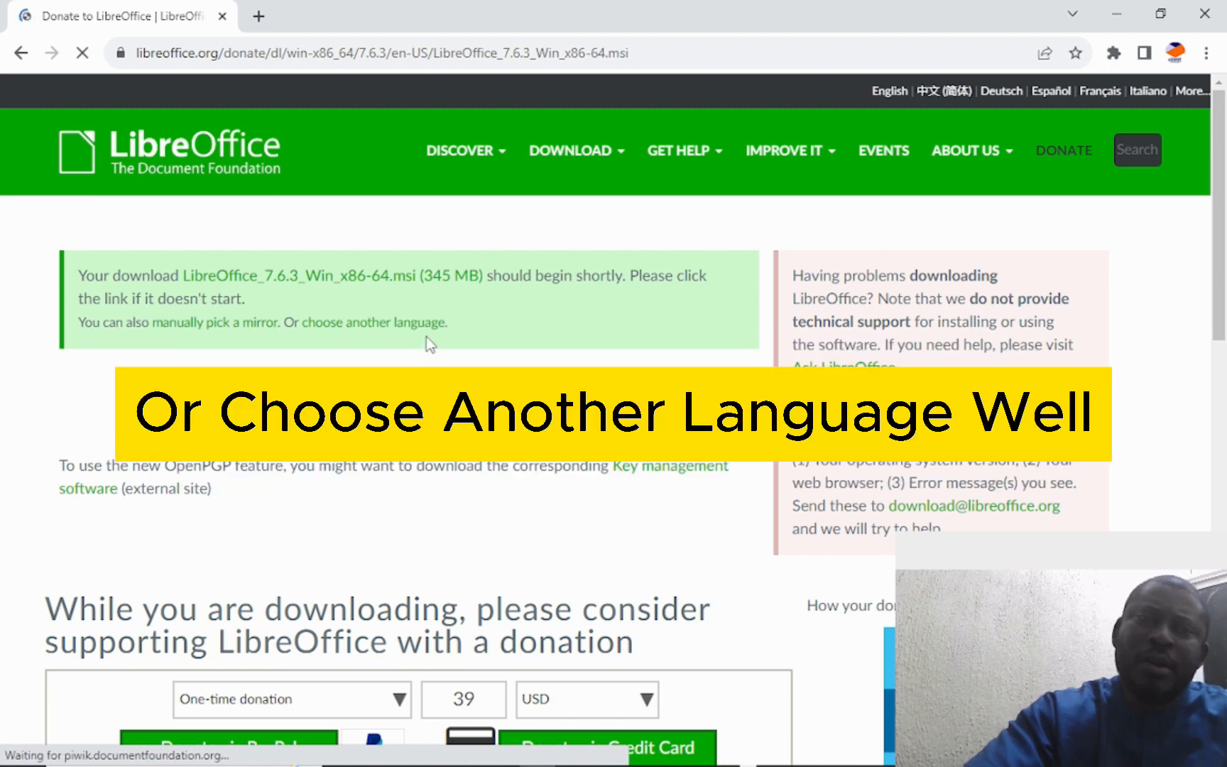
- Scroll the donate page to reach the LibreOffice_7.6.3_Win_x86-64.msi link
{"action": "scroll", "scroll_direction": "down", "scroll_amount": 3}
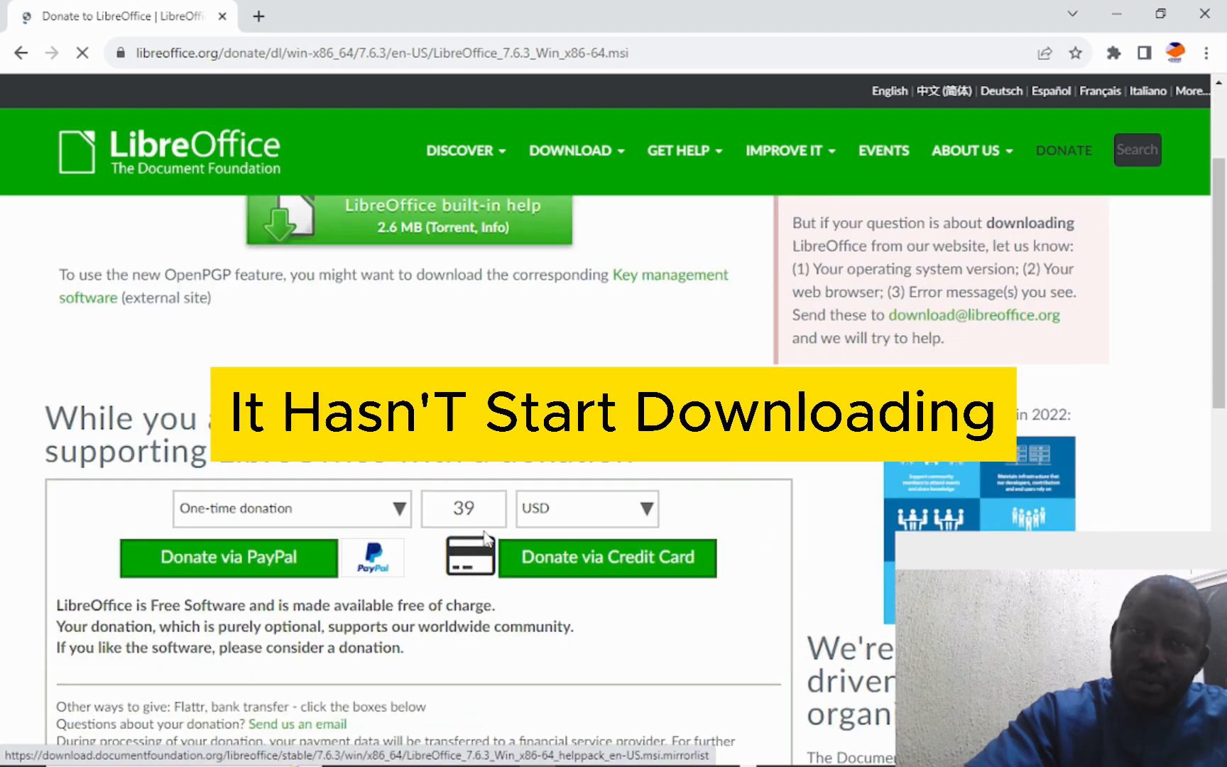
{"action": "scroll", "scroll_direction": "up", "scroll_amount": 3}
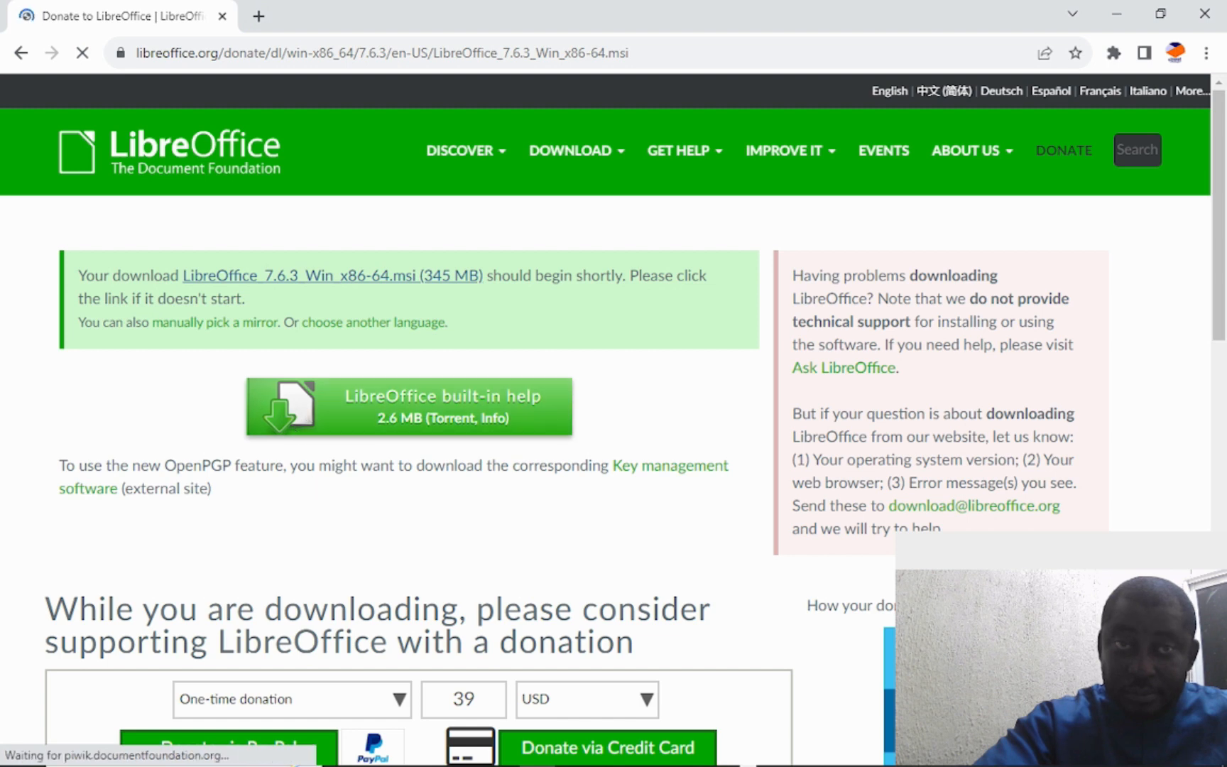
{"action": "mouse_move", "coordinate": [965, 407]}
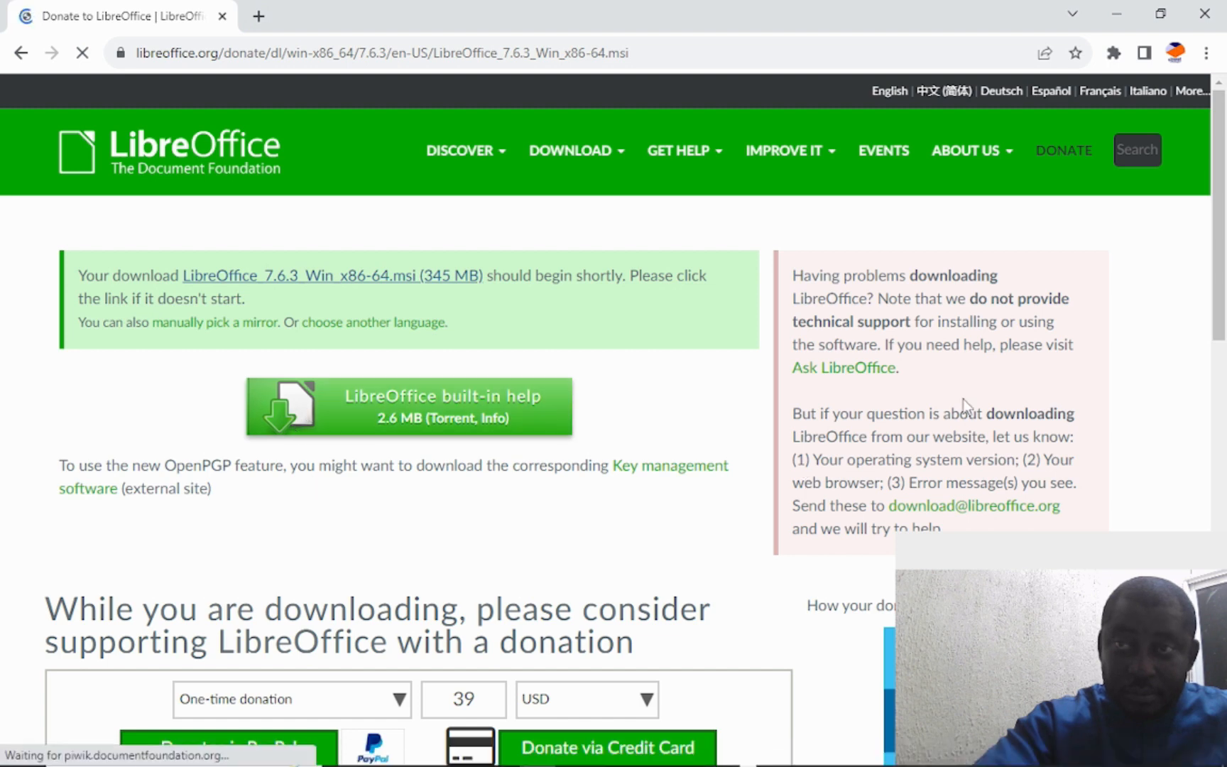
{"action": "scroll", "scroll_direction": "down", "scroll_amount": 3}
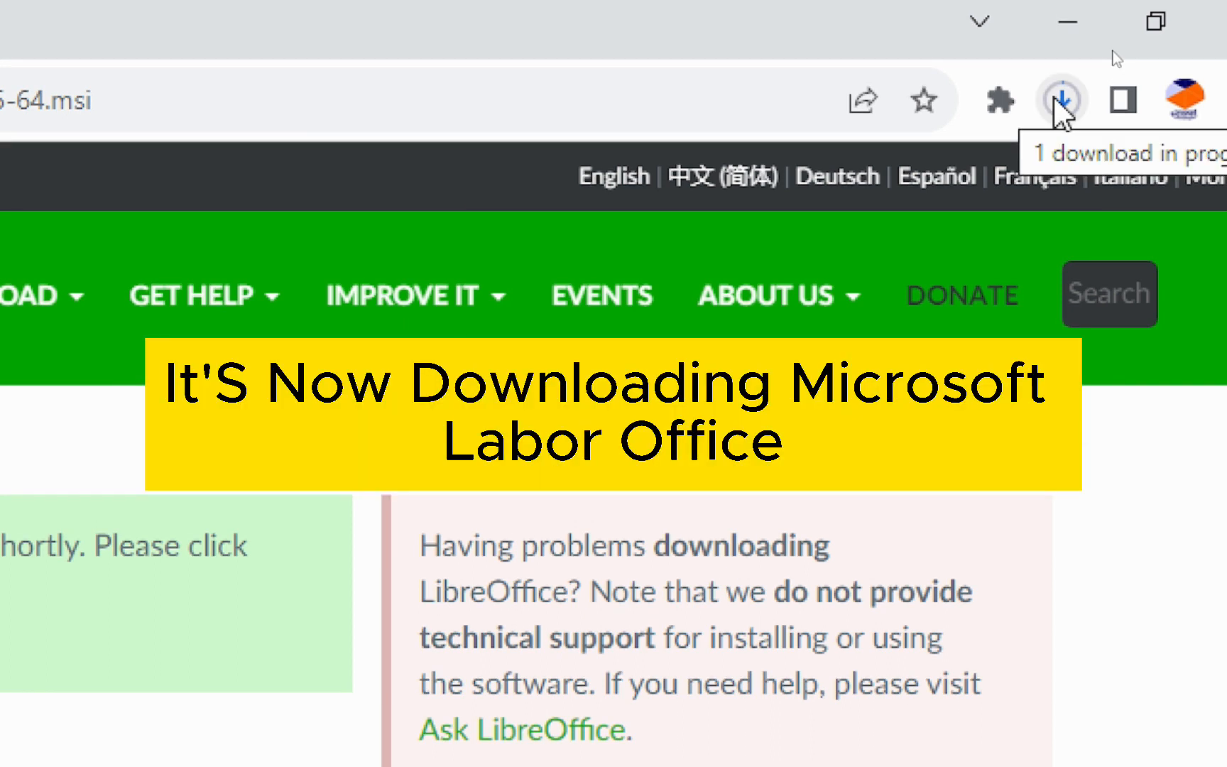
- Check the LibreOffice installer's download progress in Chrome's Downloads panel
{"action": "left_click", "coordinate": [1061, 101]}
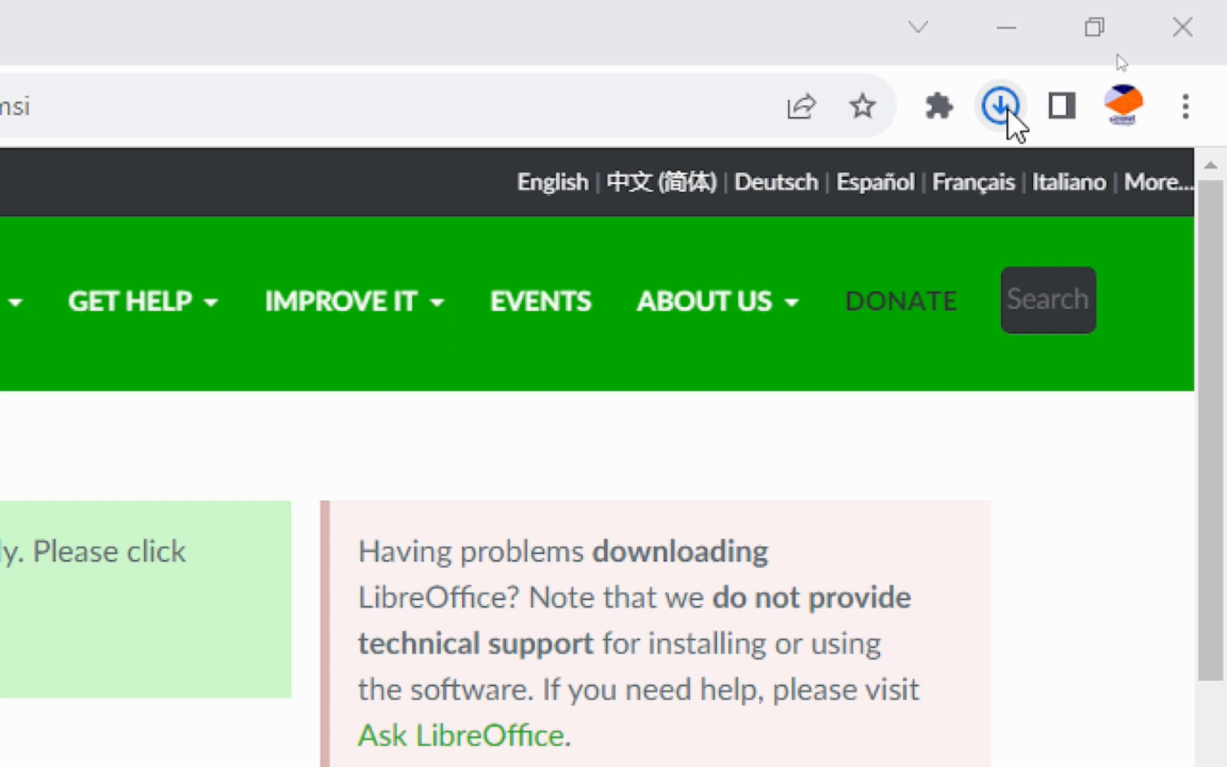
{"action": "left_click", "coordinate": [999, 105]}
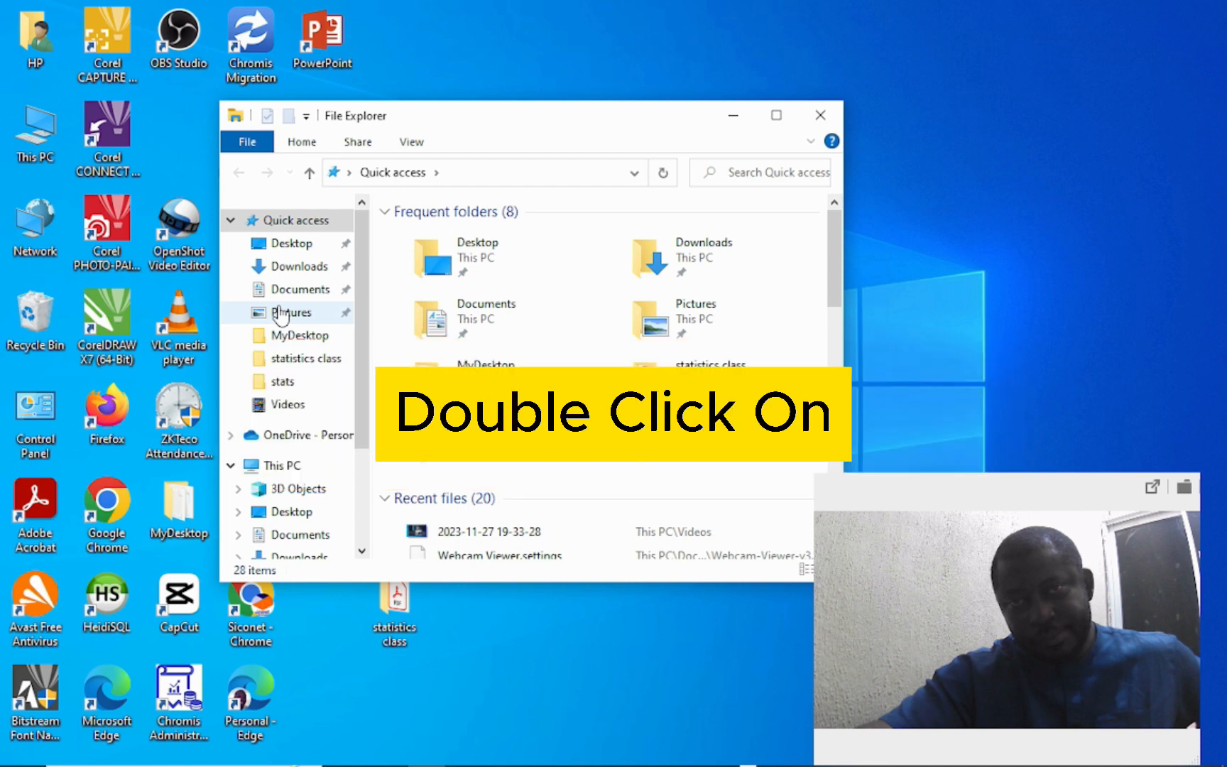
- Open Downloads and run the LibreOffice 7.6.3 .msi installer
{"action": "double_click", "coordinate": [299, 266]}
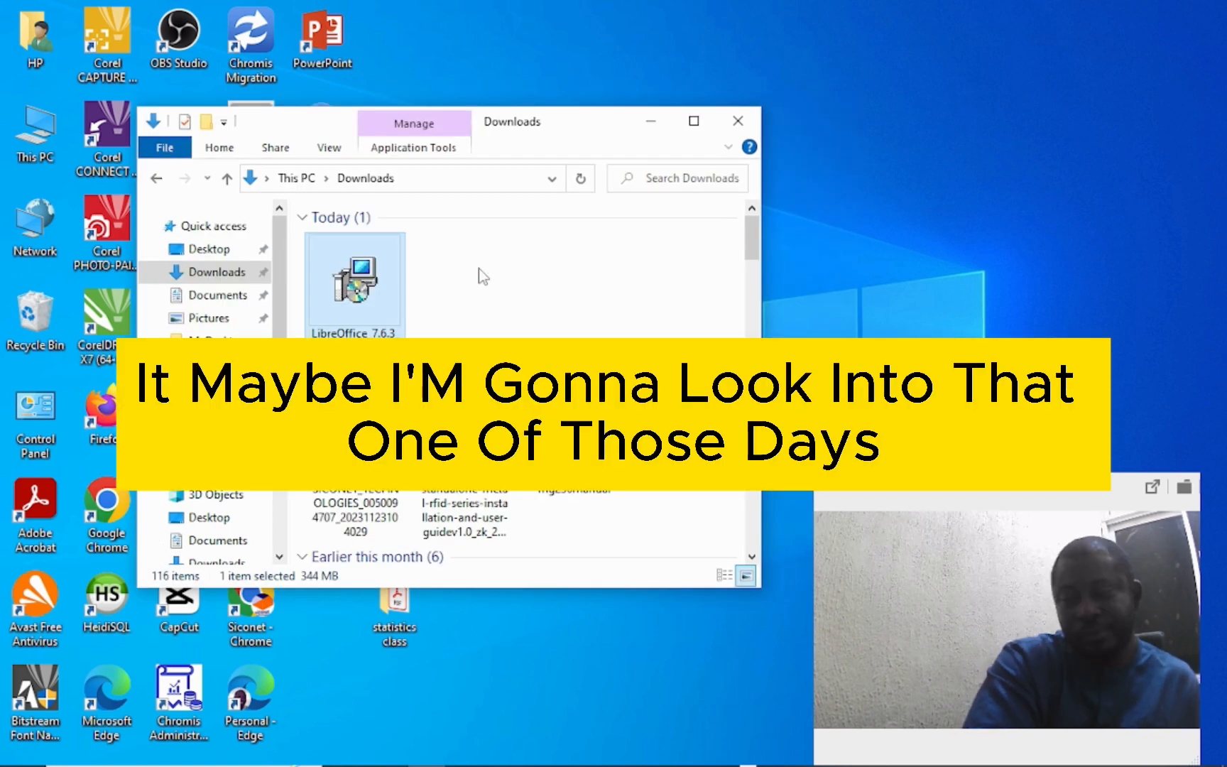
{"action": "double_click", "coordinate": [353, 282]}
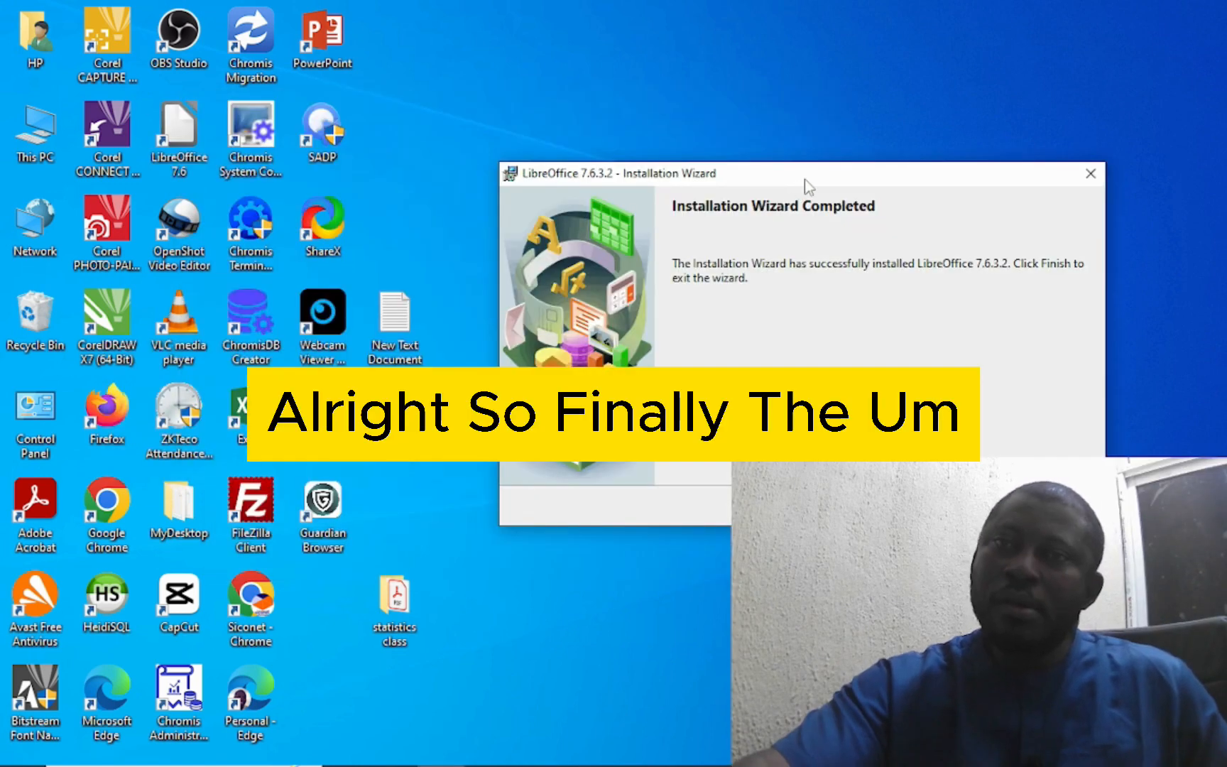
{"action": "left_click_drag", "start_coordinate": [806, 173], "coordinate": [634, 93]}
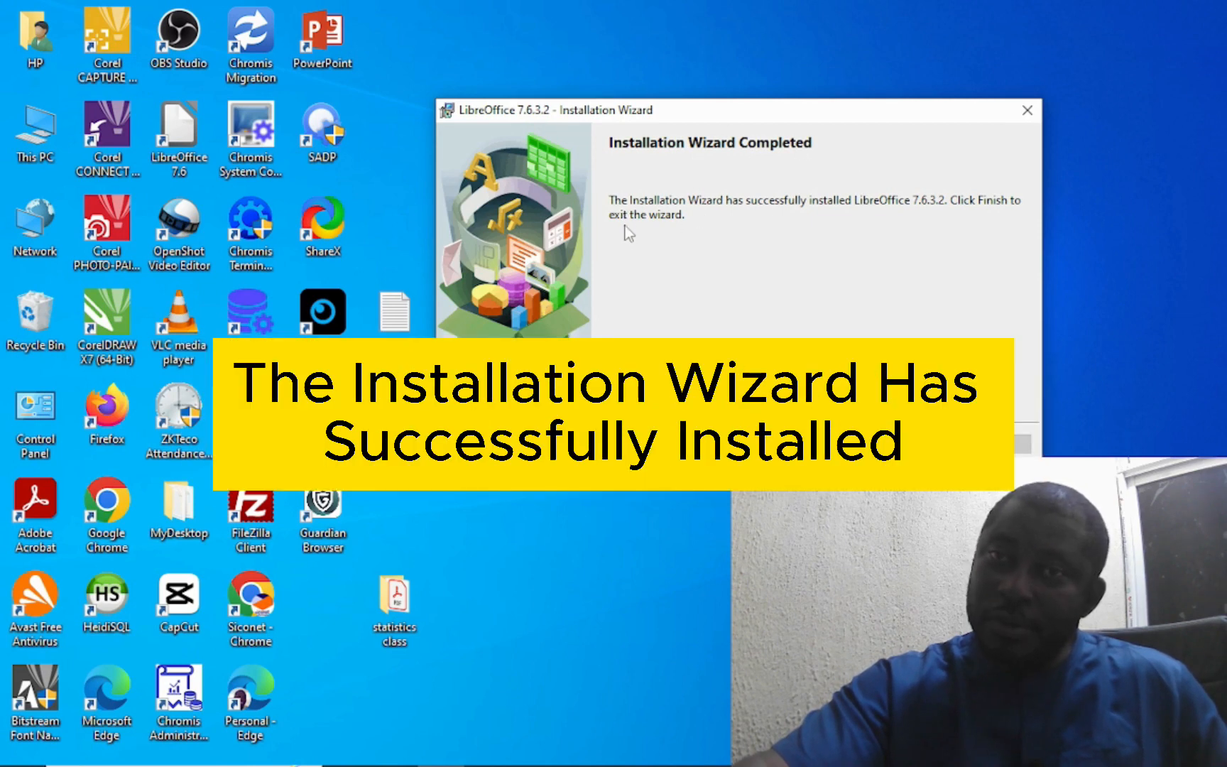
{"action": "mouse_move", "coordinate": [806, 220]}
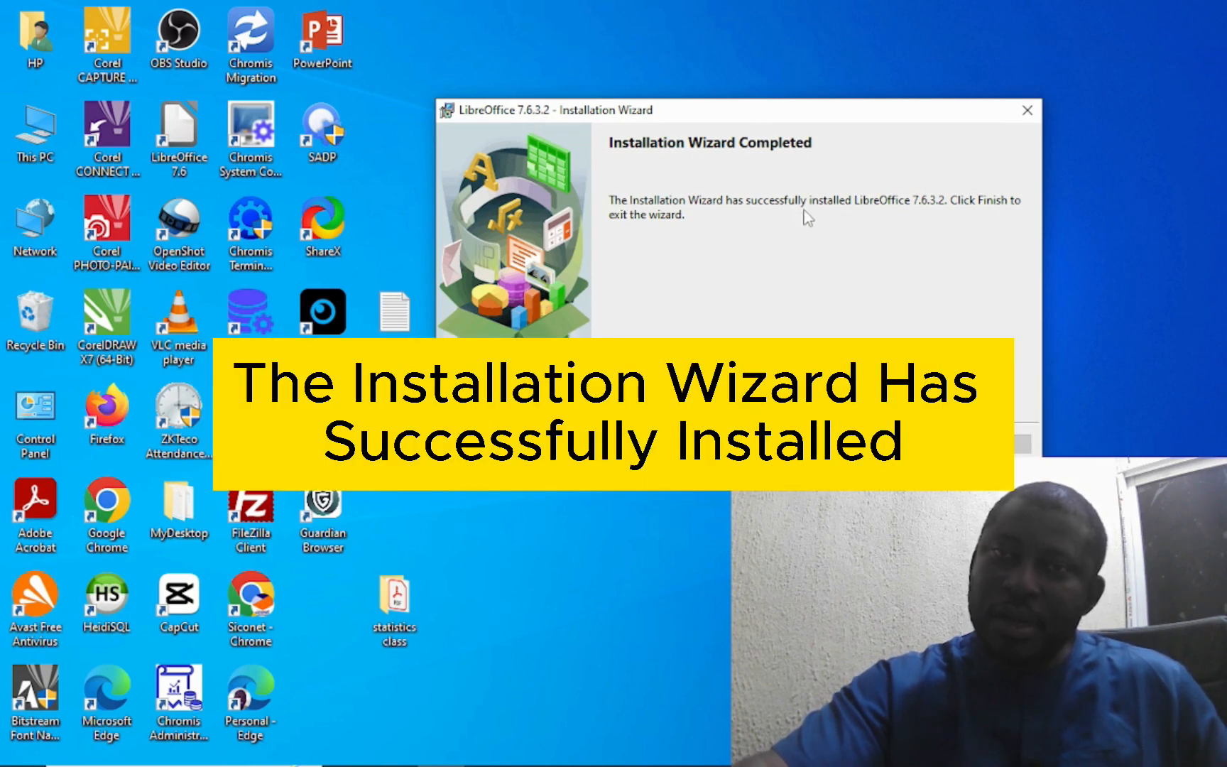